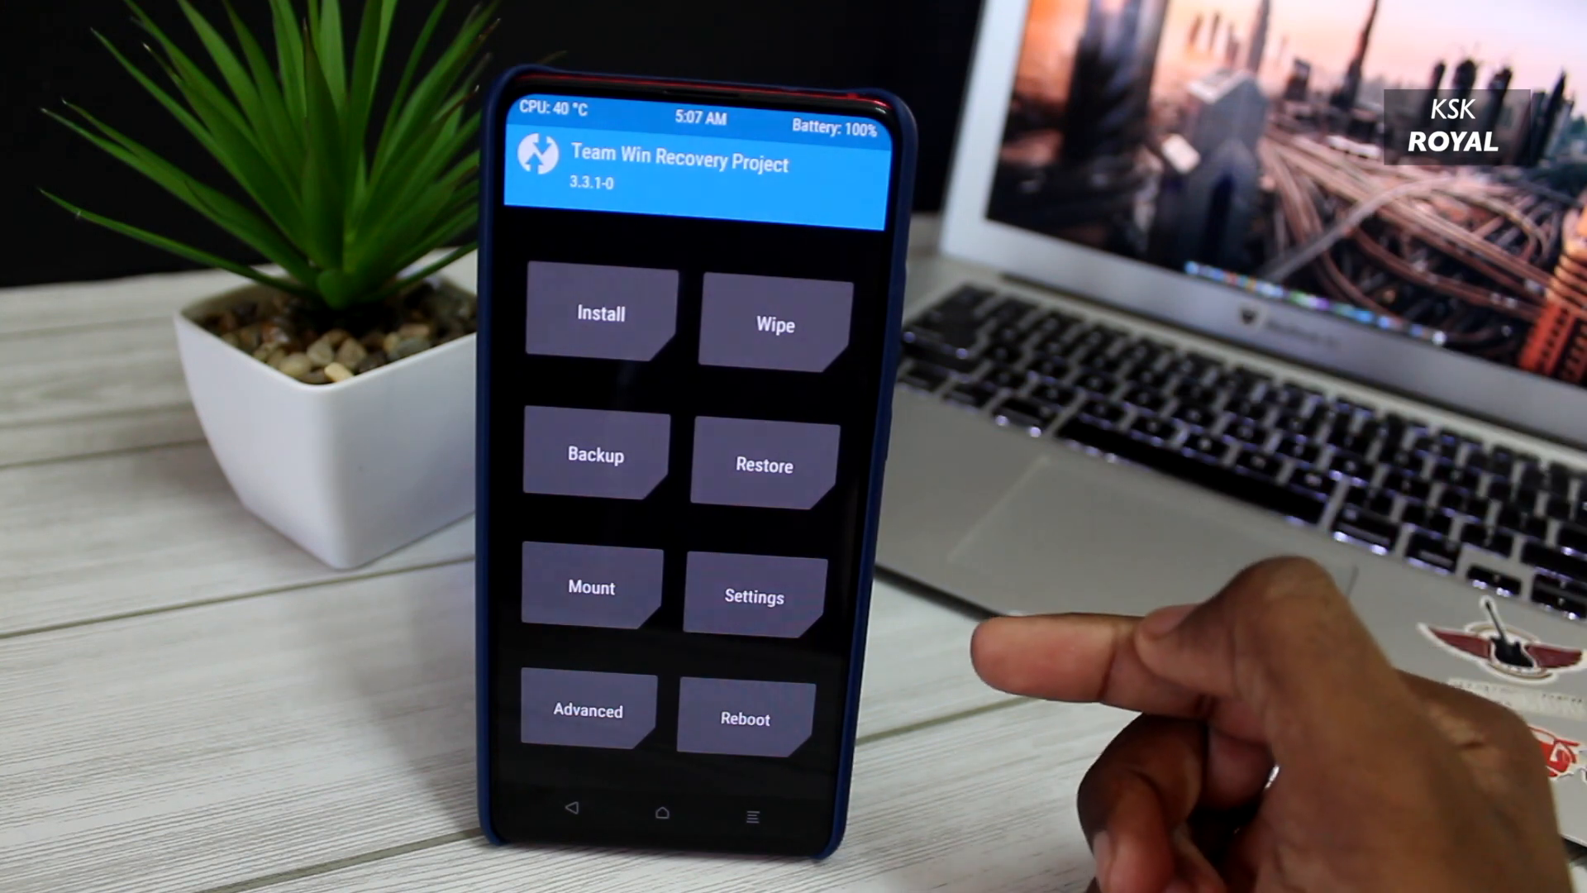
# Step: Flash the MIUI 12 ROM zip and return to the TWRP main menu
pyautogui.click(595, 454)
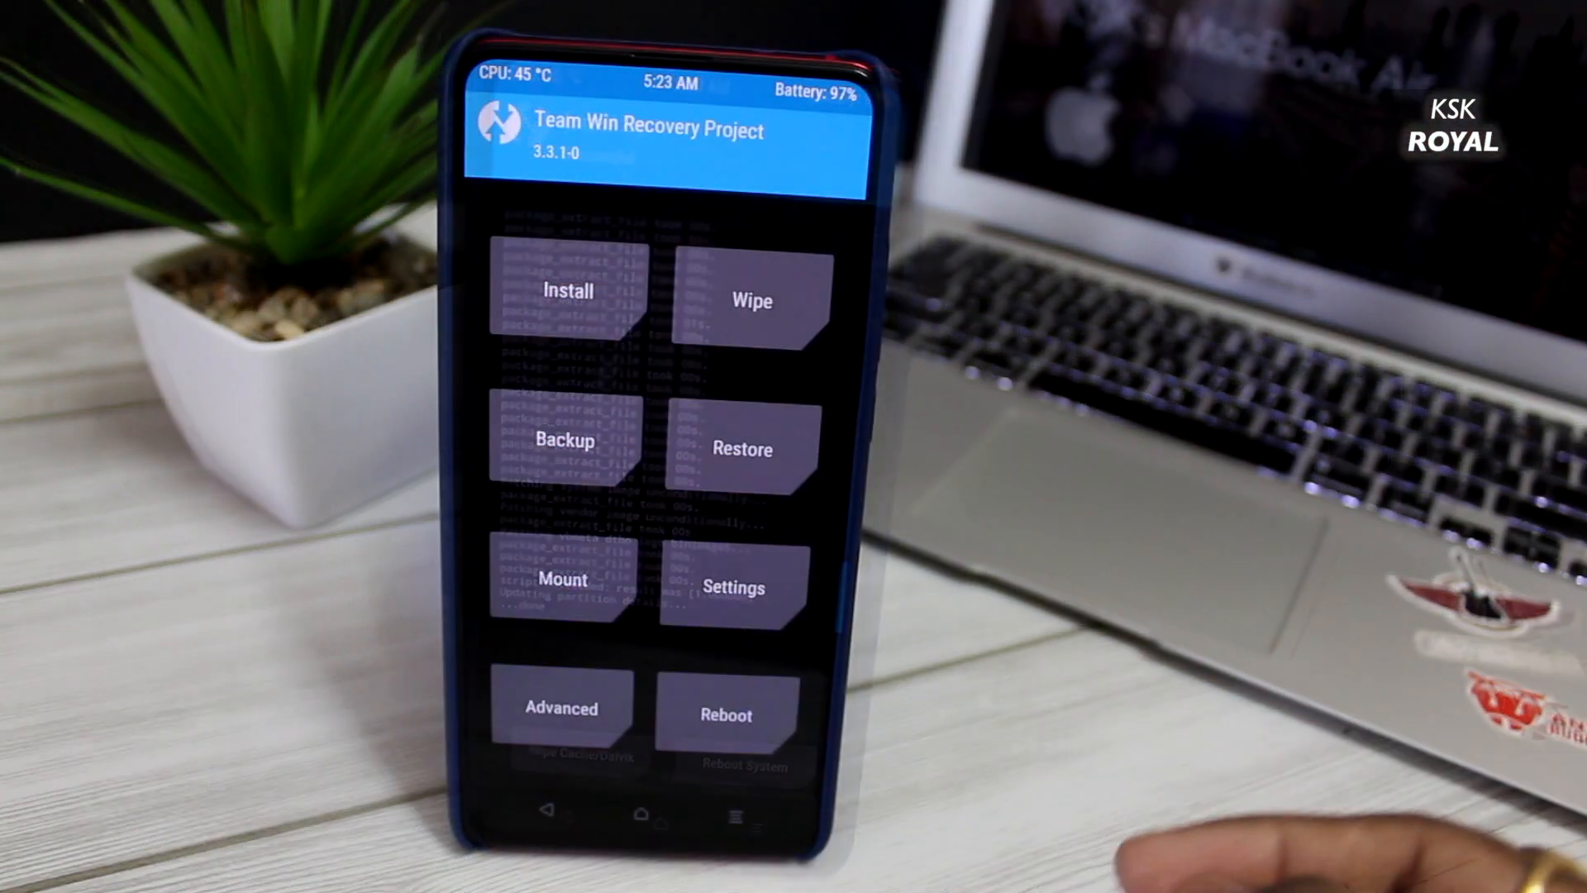
# Step: Format Data by typing 'yes' and confirming, then reboot the phone into the system
pyautogui.click(752, 301)
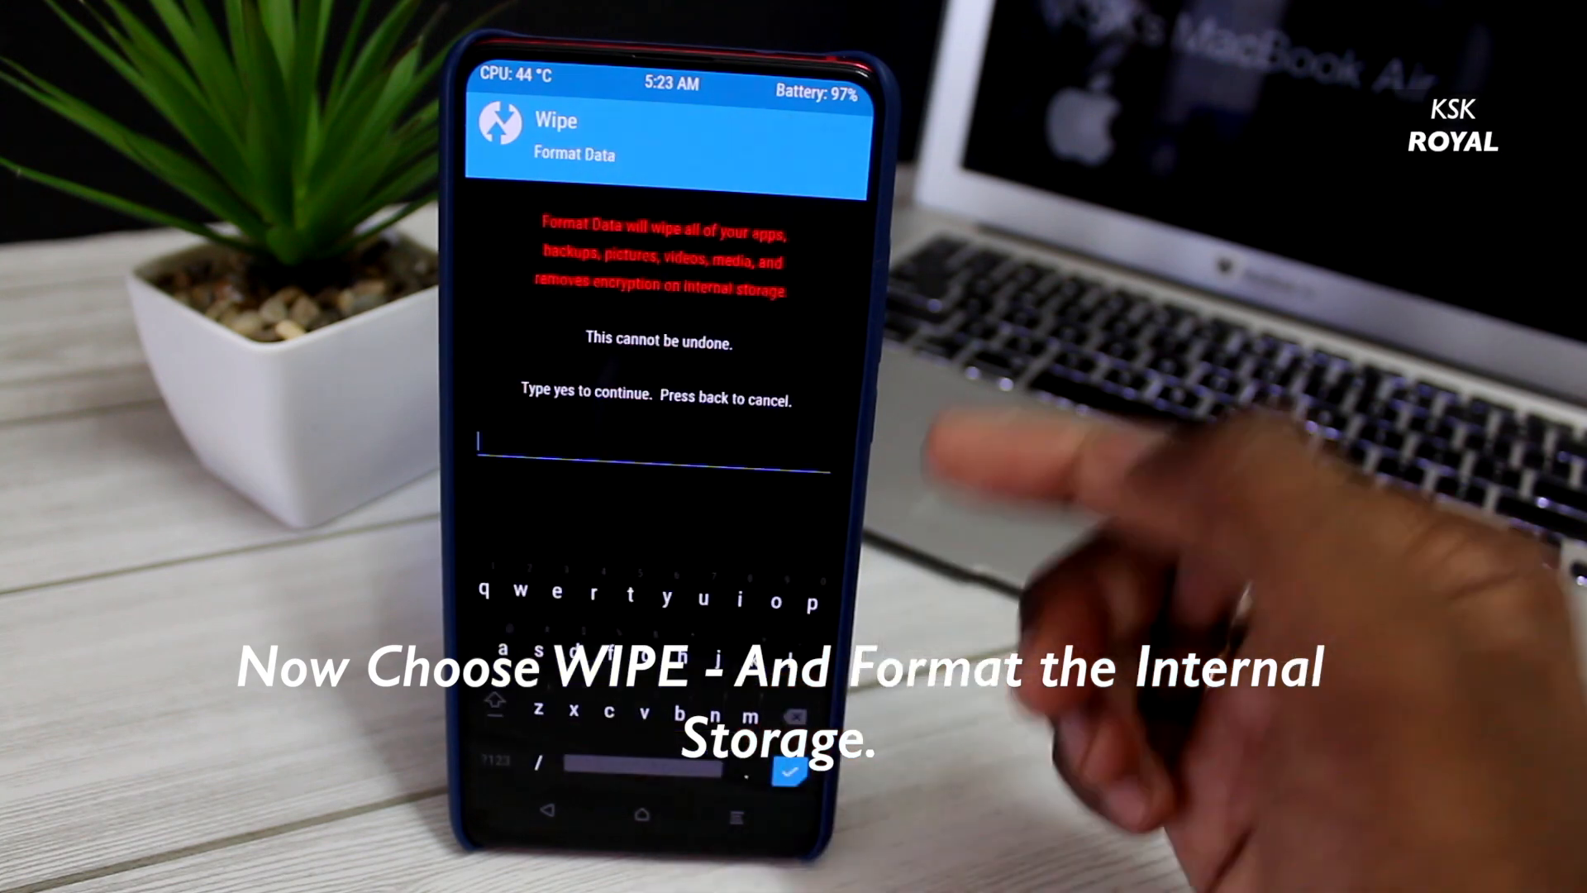
pyautogui.write('yes')
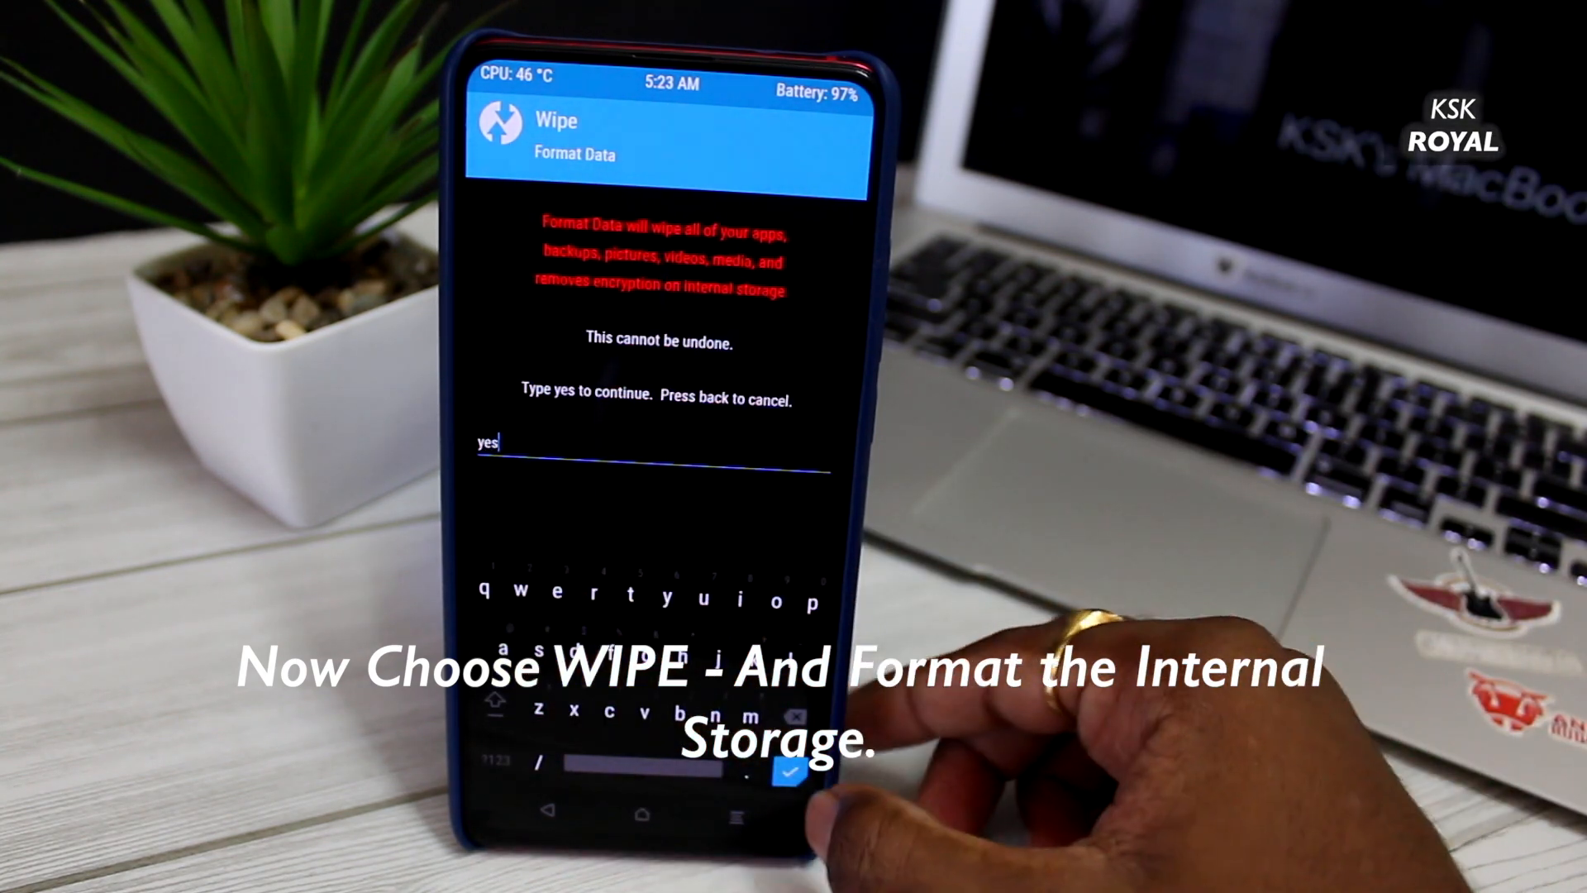
pyautogui.click(790, 771)
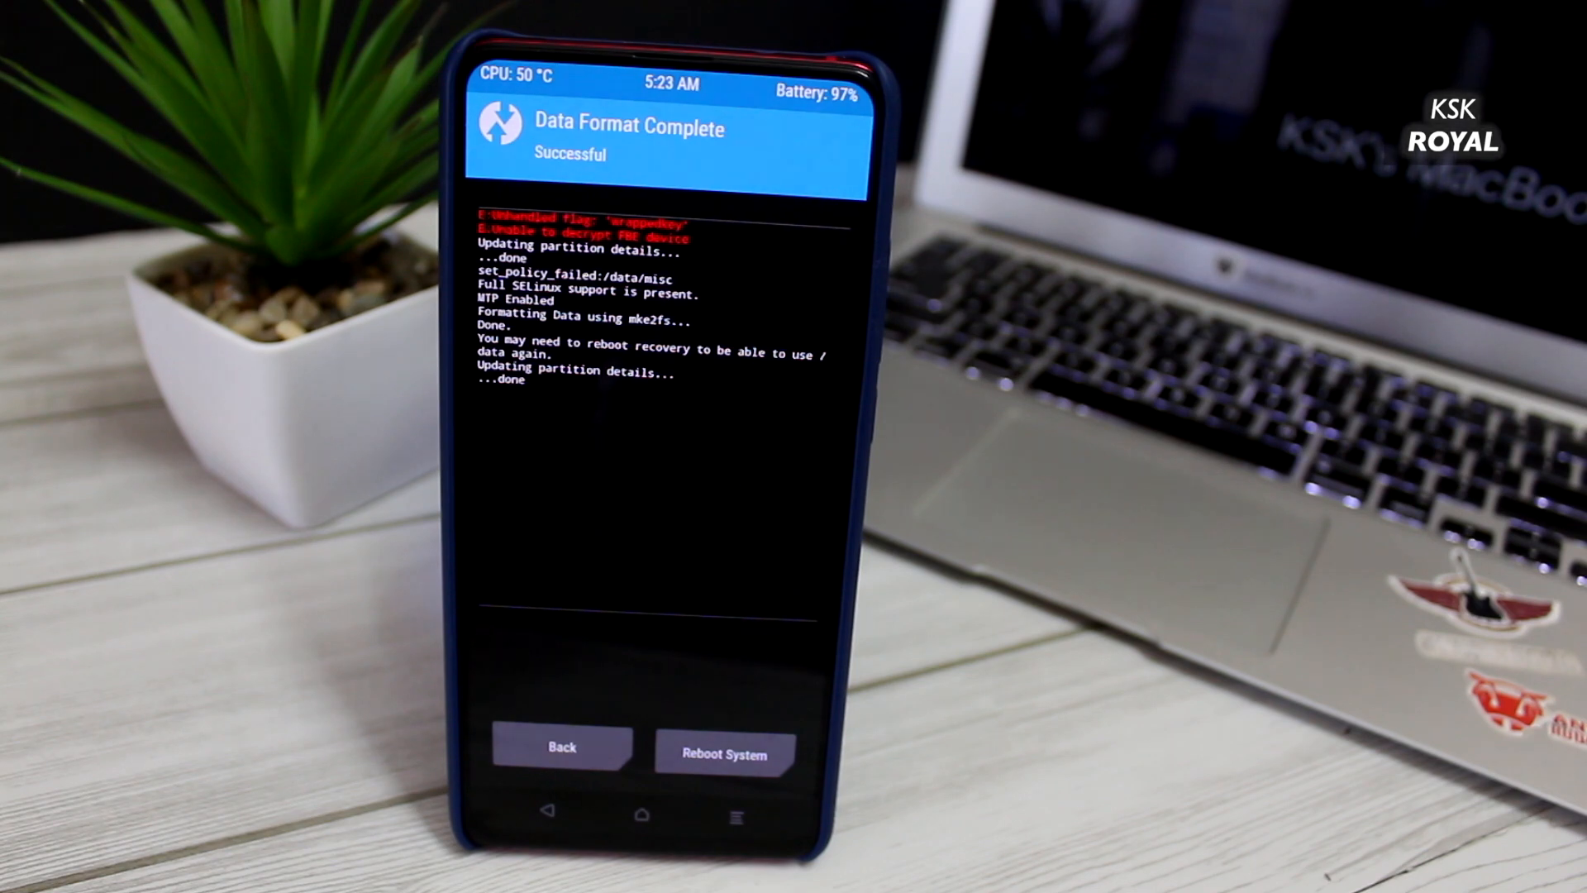
pyautogui.click(724, 752)
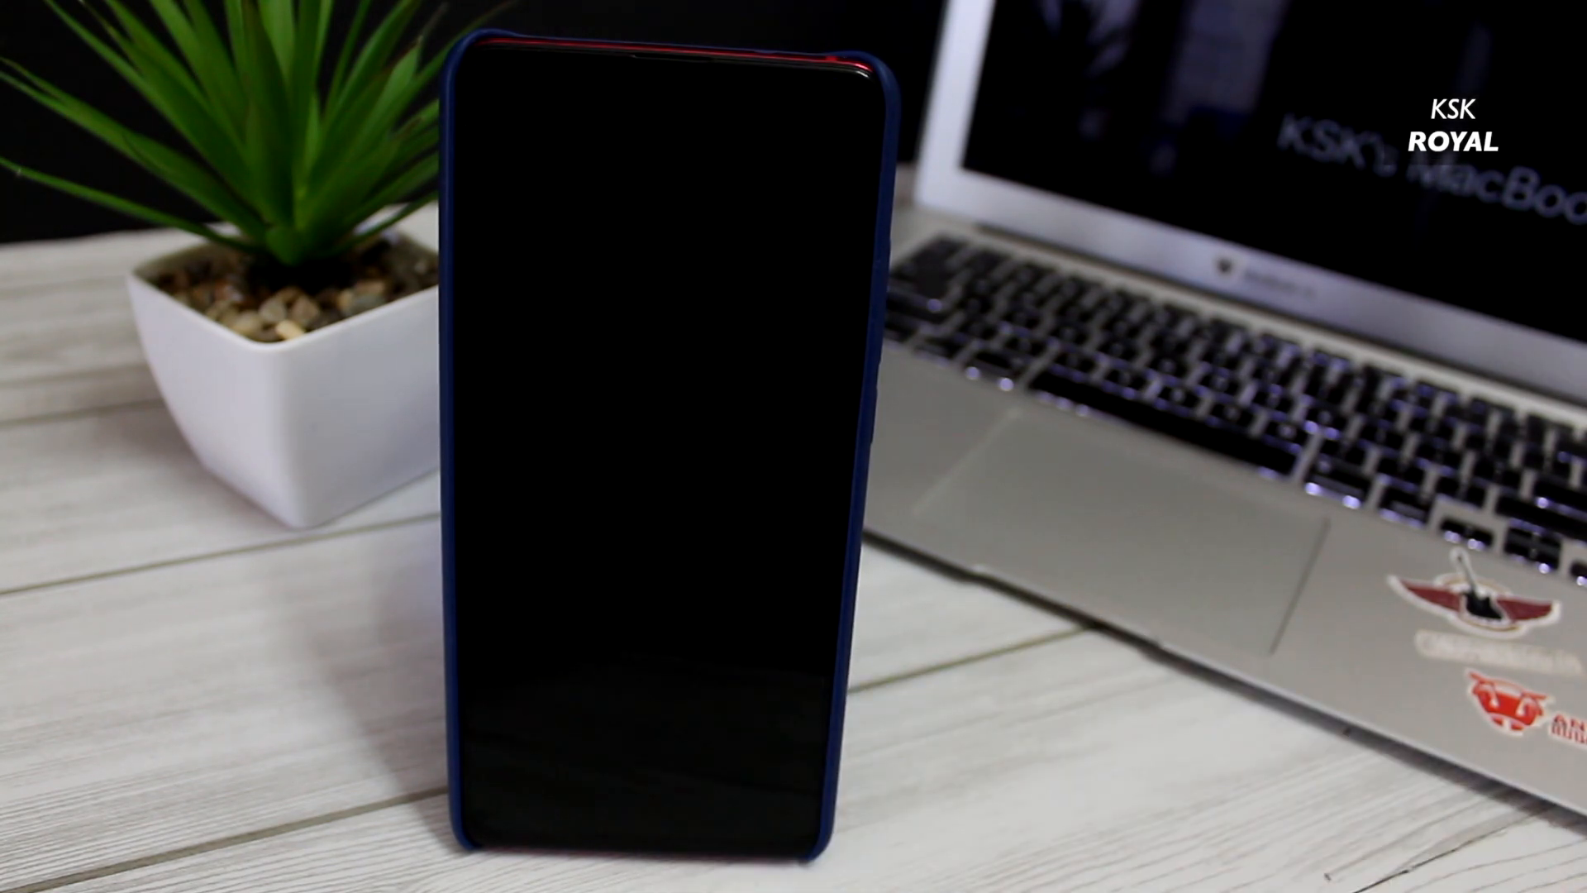